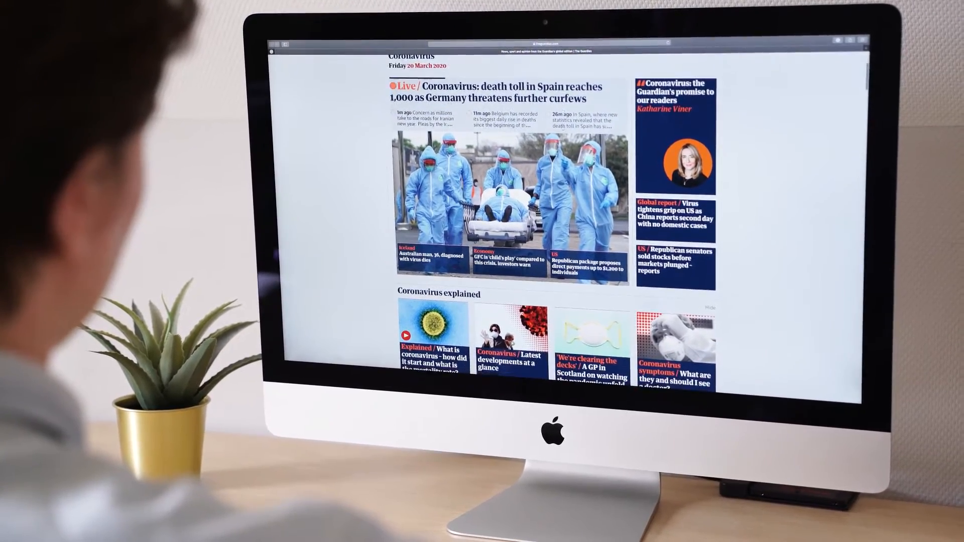
{"action": "scroll", "scroll_direction": "down", "scroll_amount": 3}
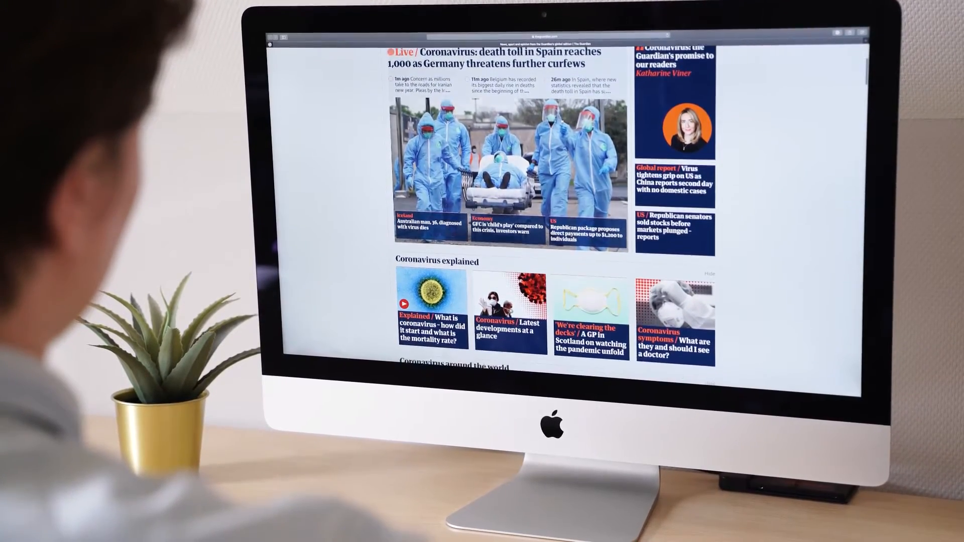
{"action": "scroll", "scroll_direction": "down", "scroll_amount": 3}
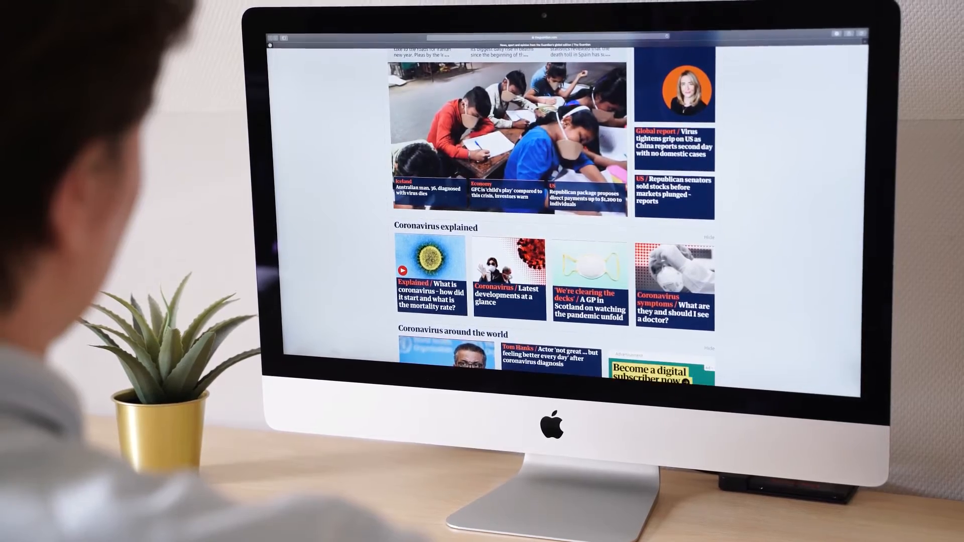
{"action": "scroll", "scroll_direction": "down", "scroll_amount": 3}
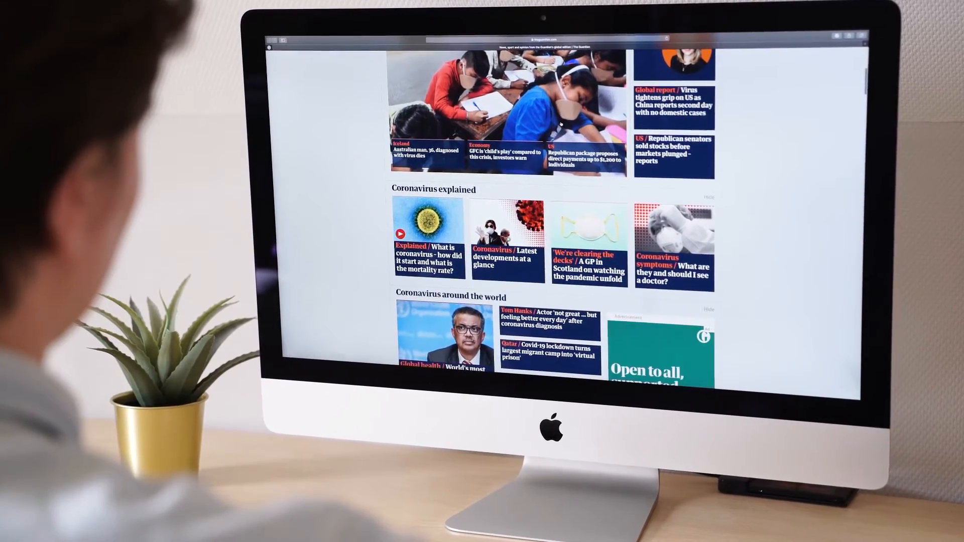
{"action": "scroll", "scroll_direction": "down", "scroll_amount": 3}
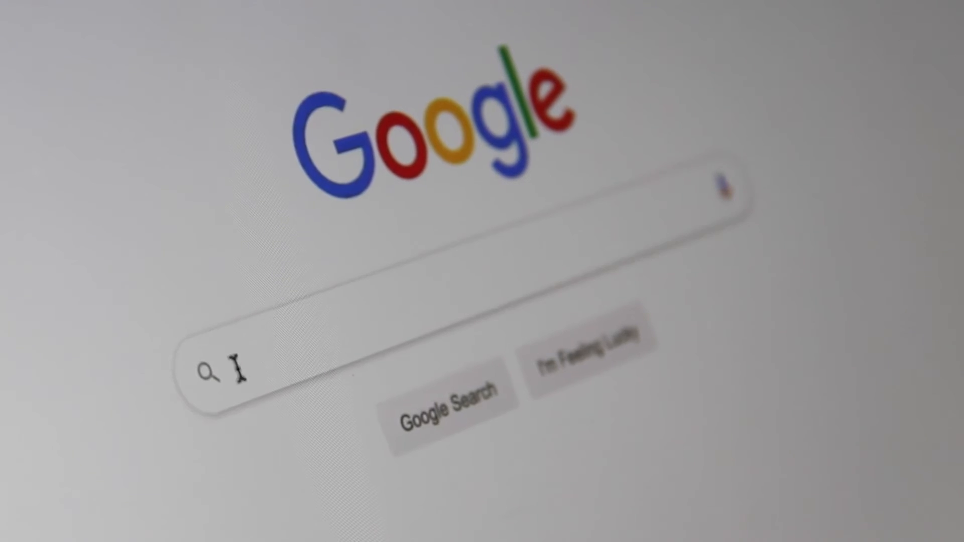
{"action": "type", "text": "Se"}
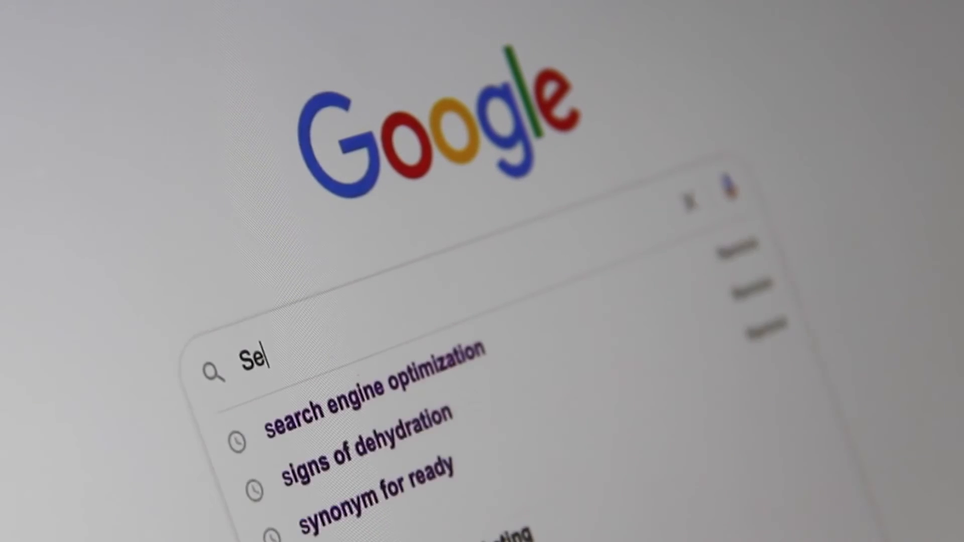
{"action": "type", "text": "arch Engl"}
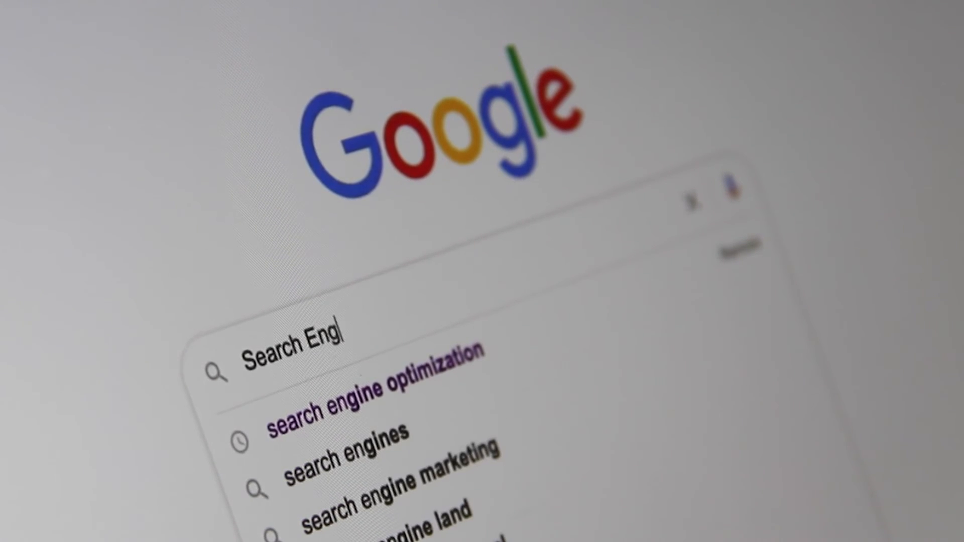